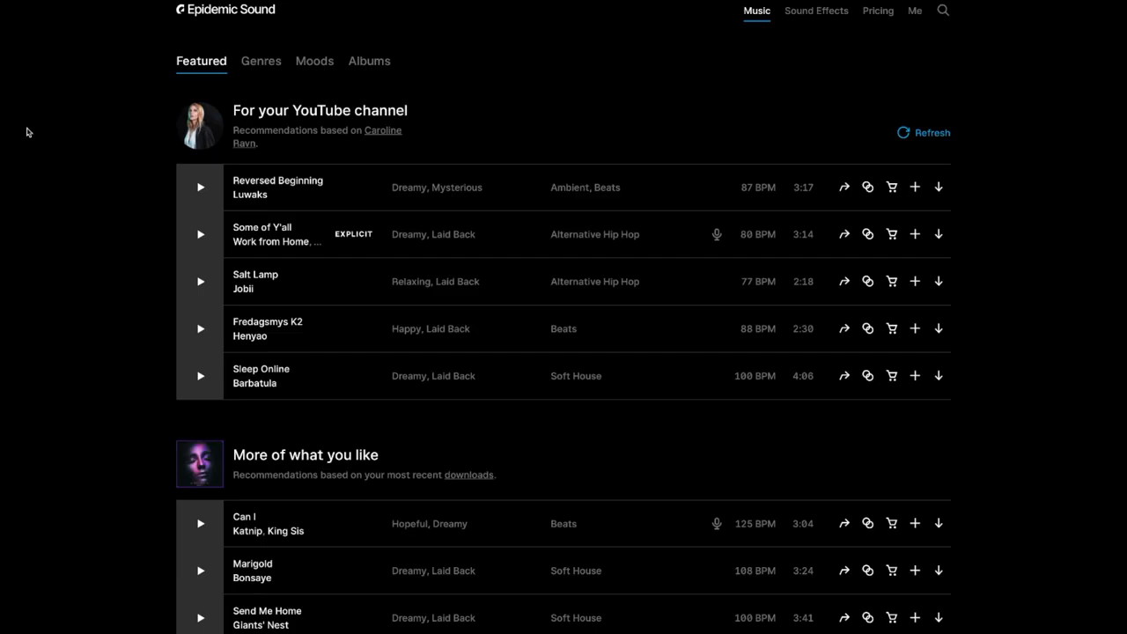
mouse_move(49, 233)
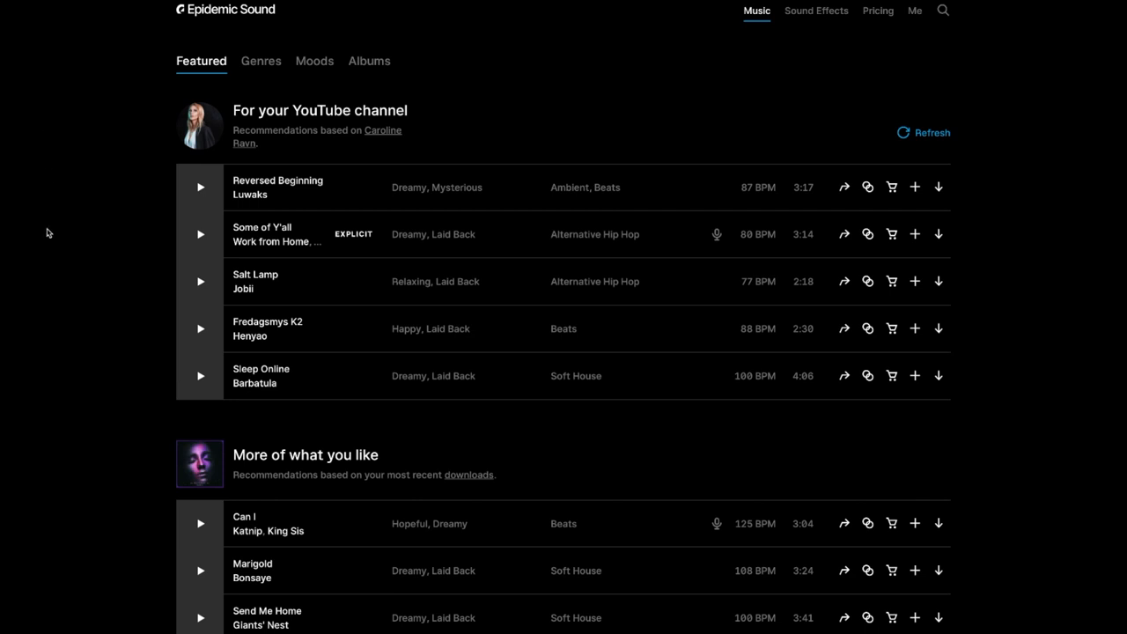
mouse_move(345, 84)
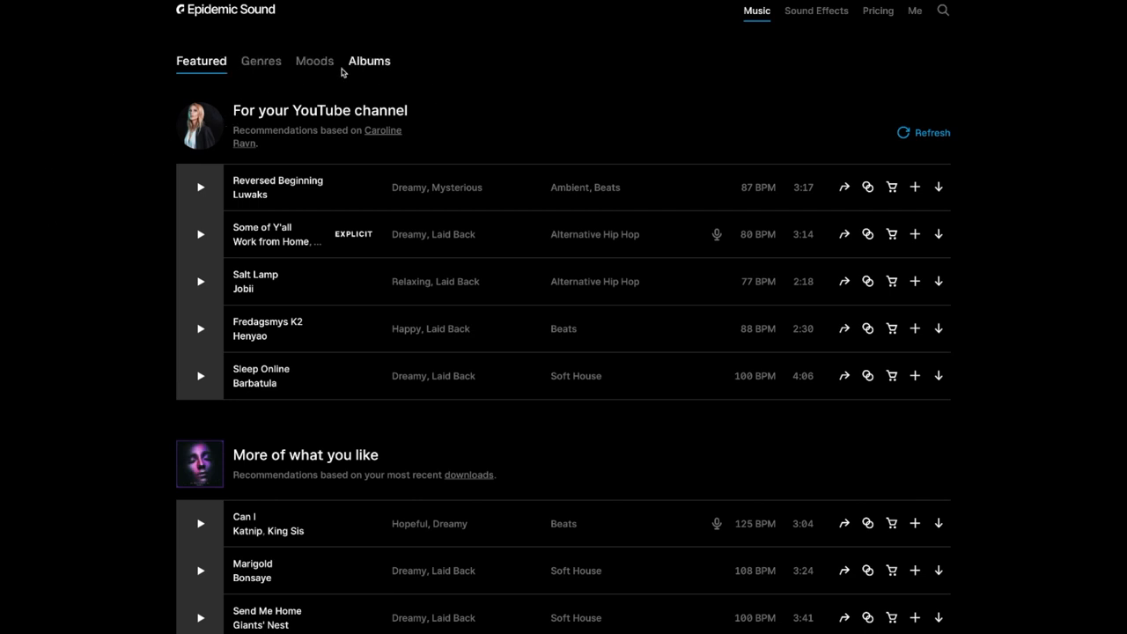
mouse_move(752, 31)
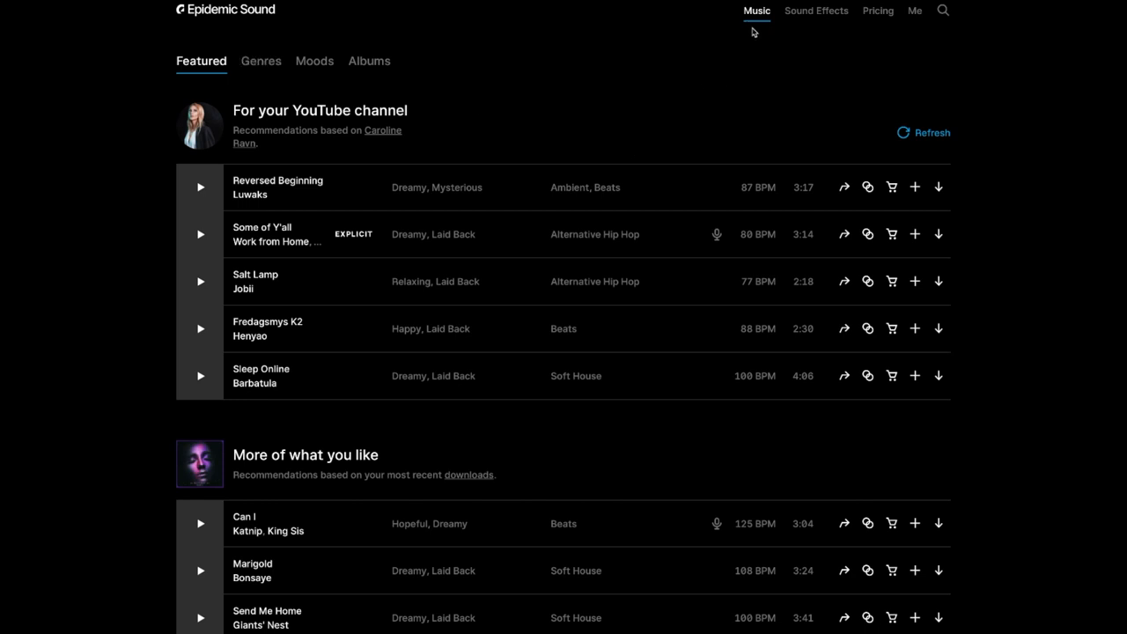
mouse_move(878, 13)
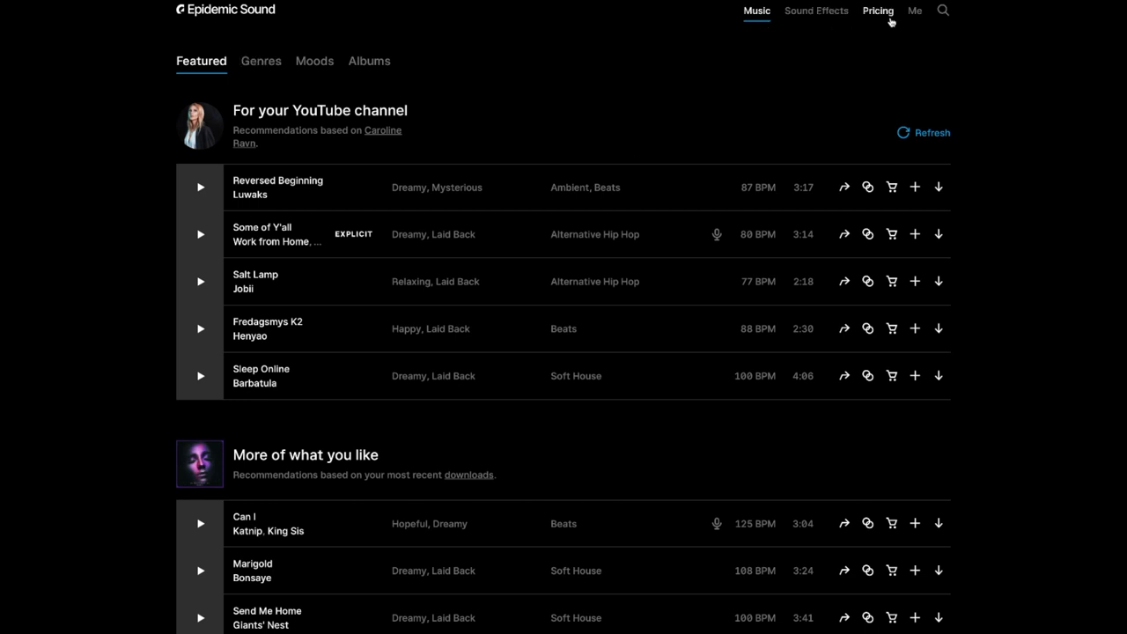
mouse_move(915, 17)
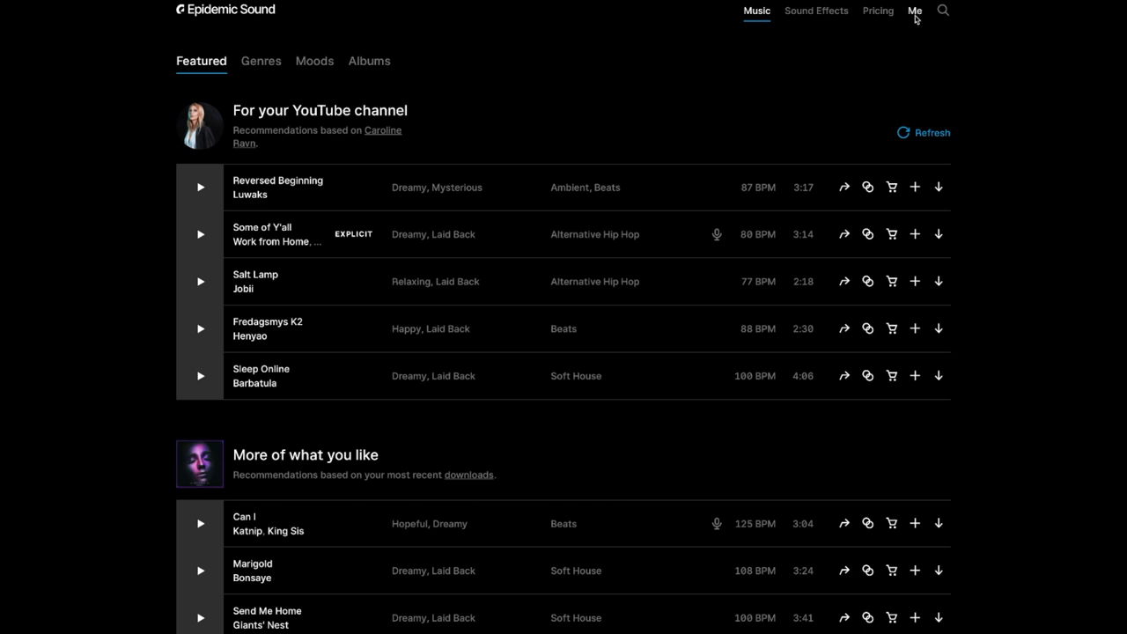
mouse_move(916, 34)
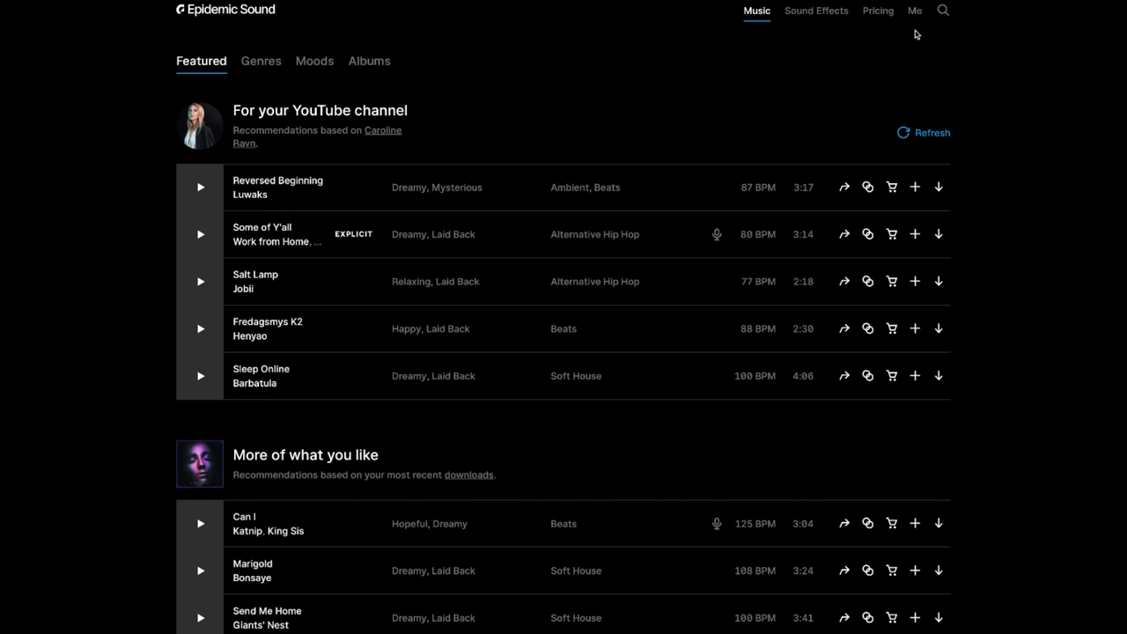
mouse_move(915, 21)
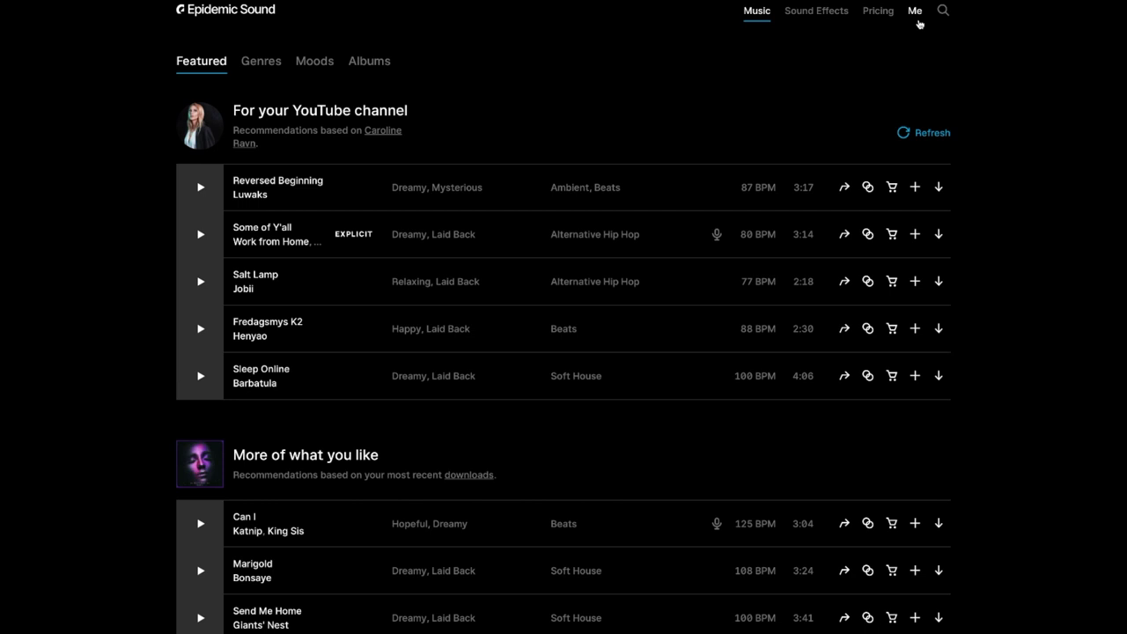
mouse_move(386, 142)
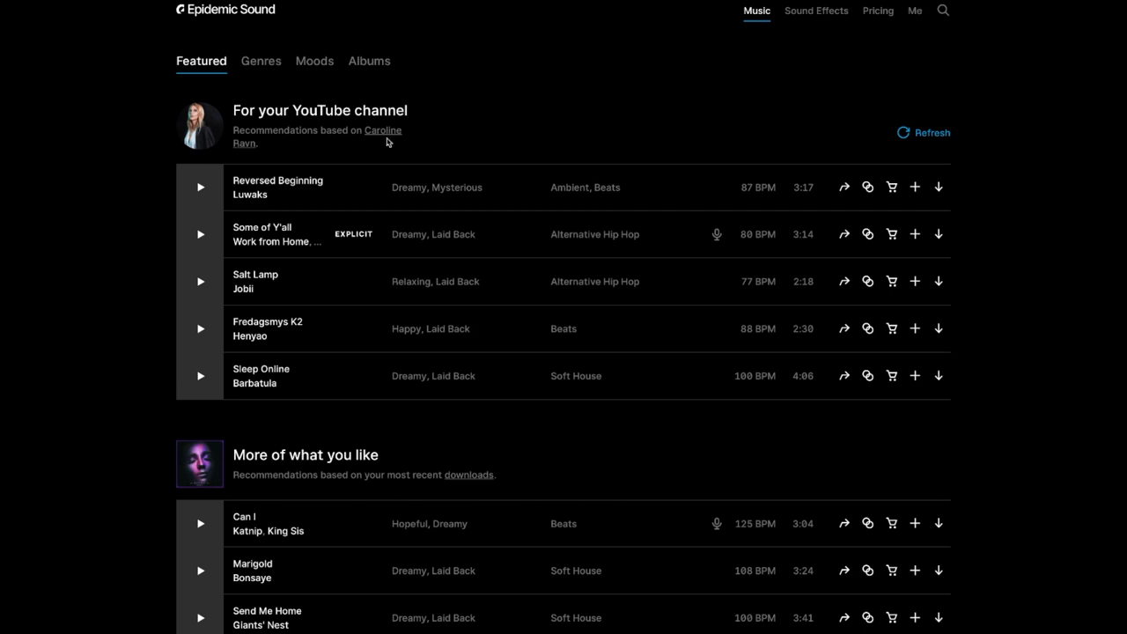
mouse_move(364, 143)
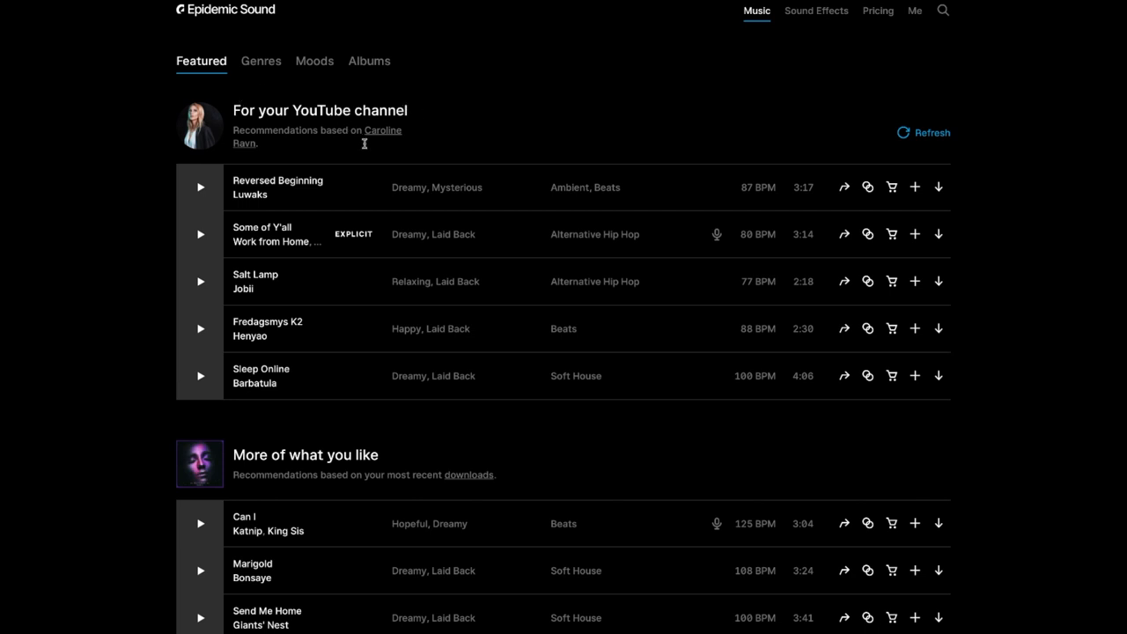
mouse_move(138, 211)
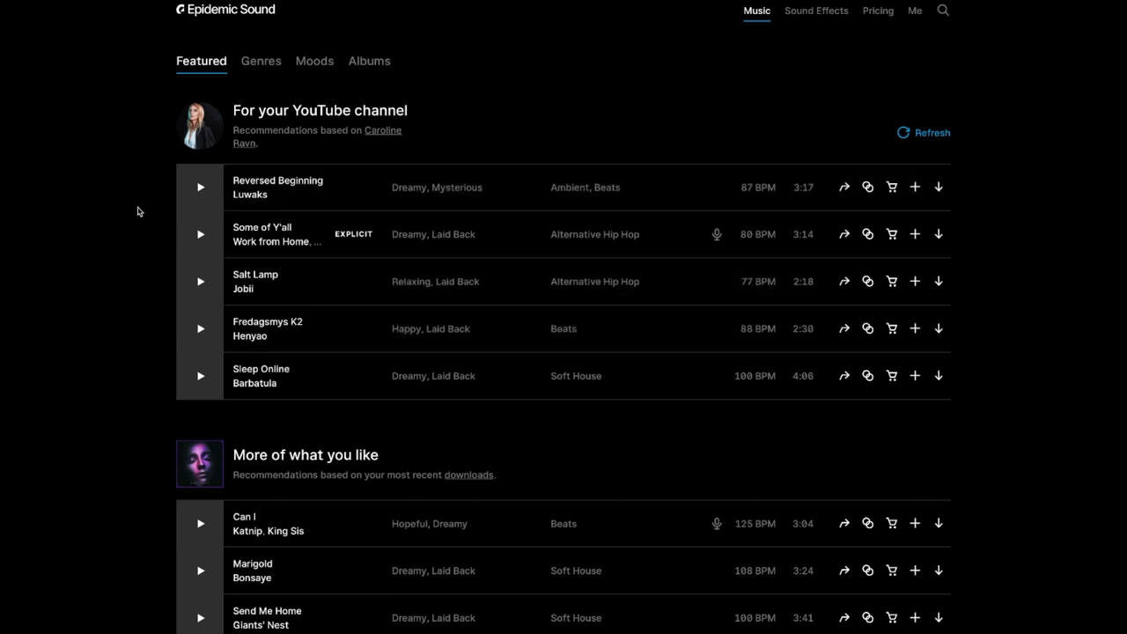
mouse_move(128, 284)
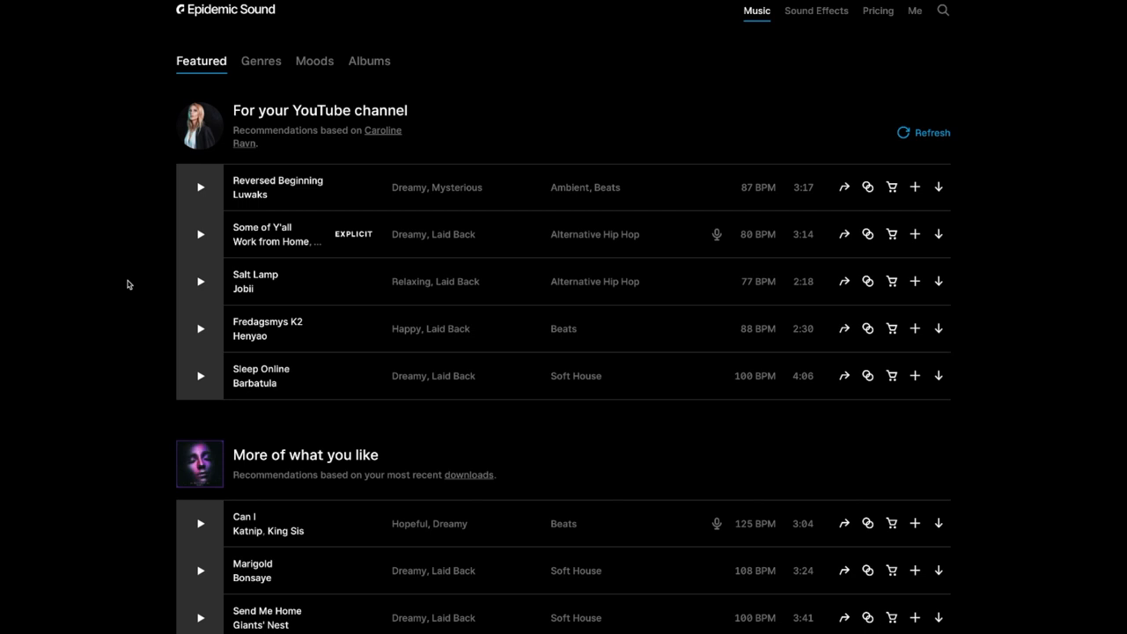
mouse_move(204, 201)
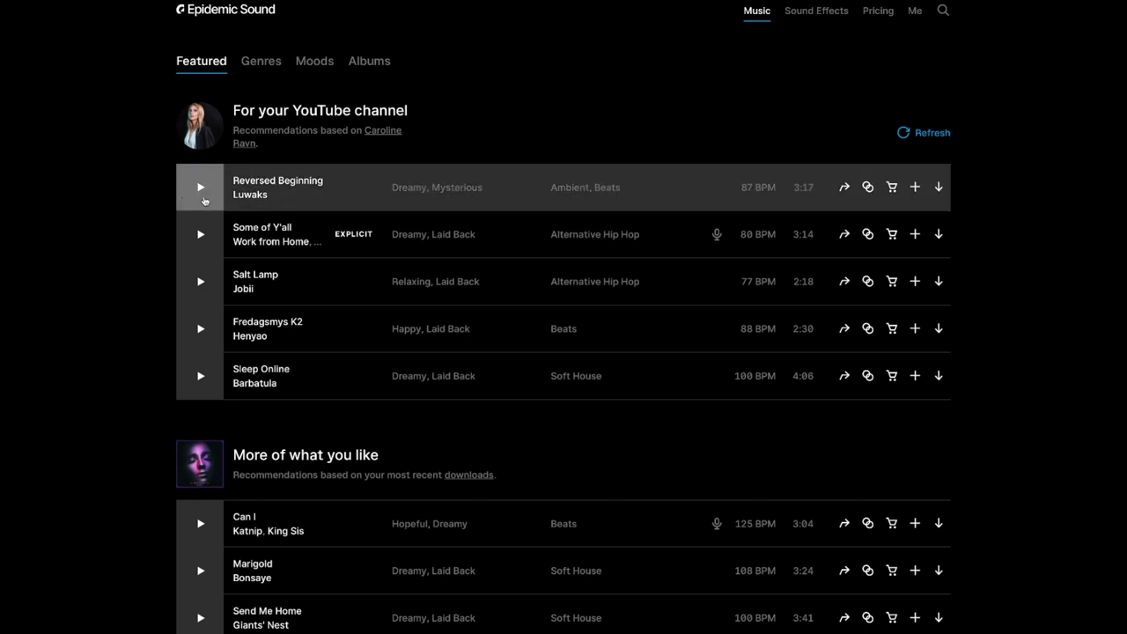
mouse_move(256, 194)
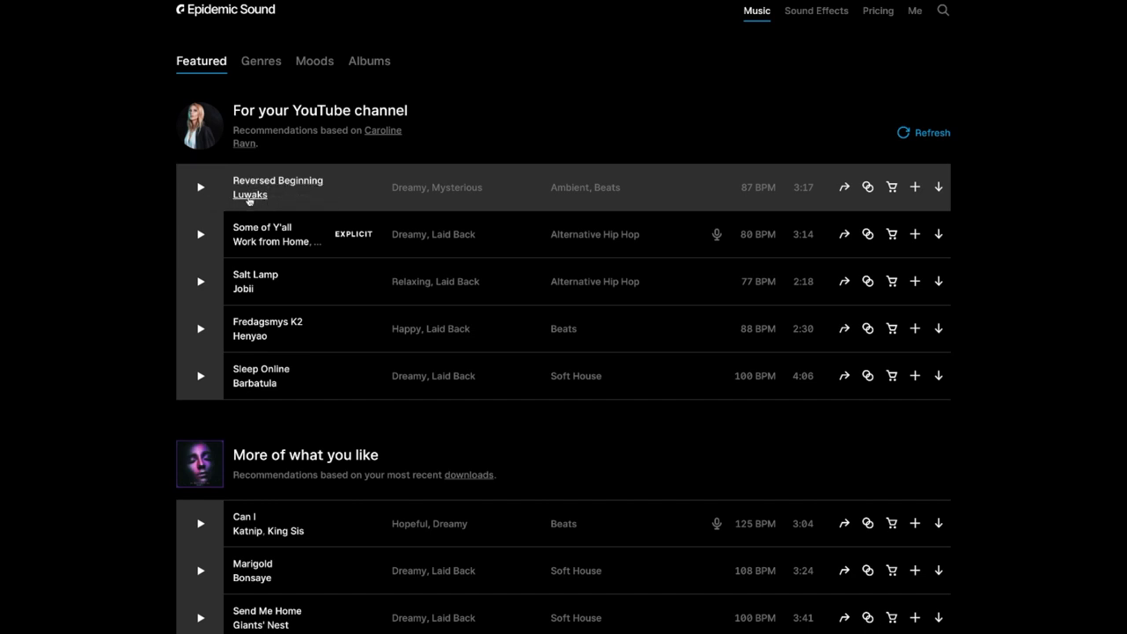
mouse_move(454, 188)
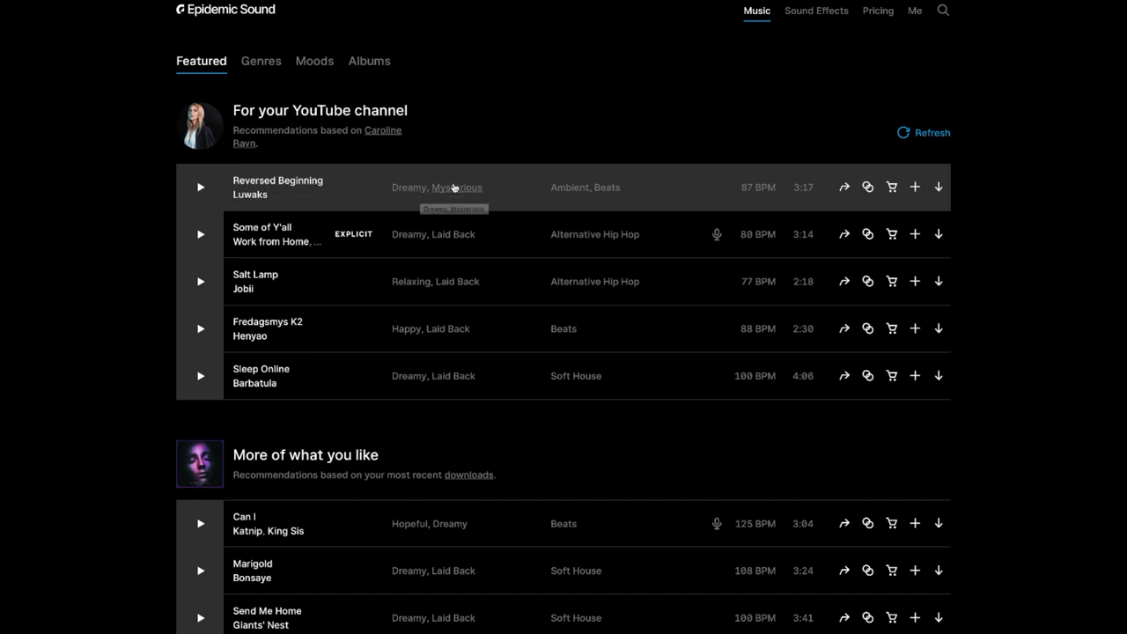
mouse_move(602, 188)
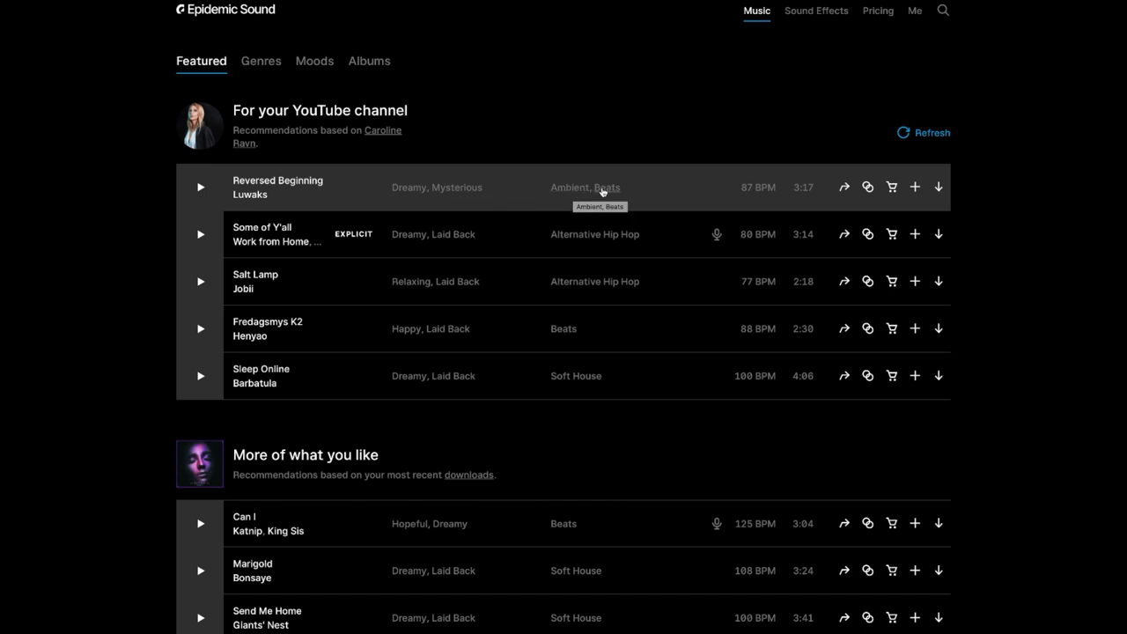
mouse_move(757, 190)
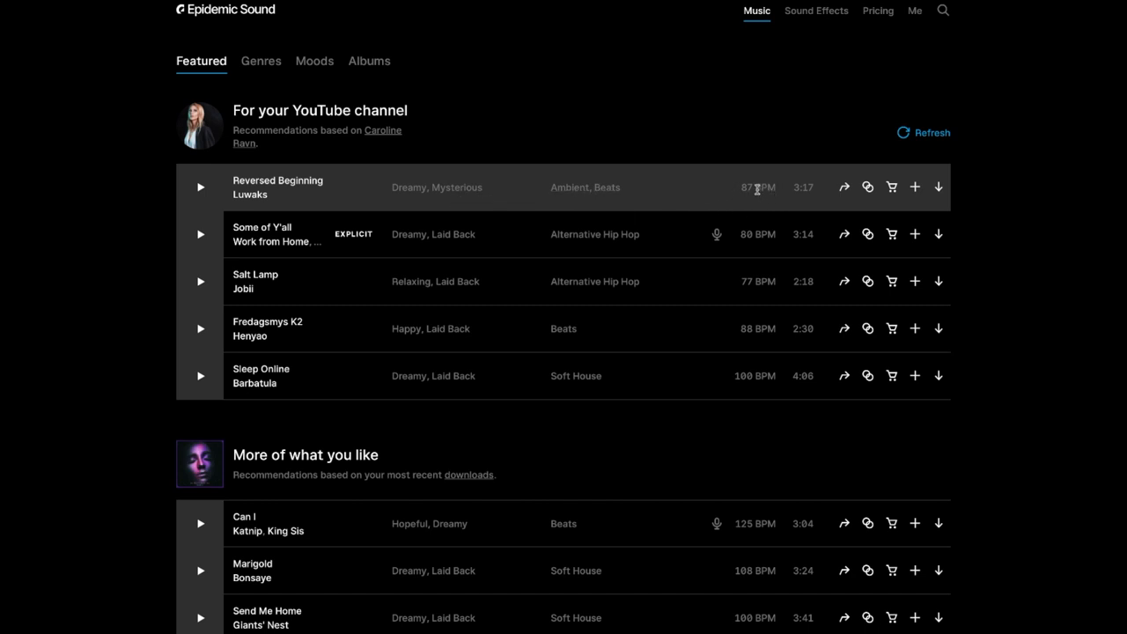
mouse_move(844, 187)
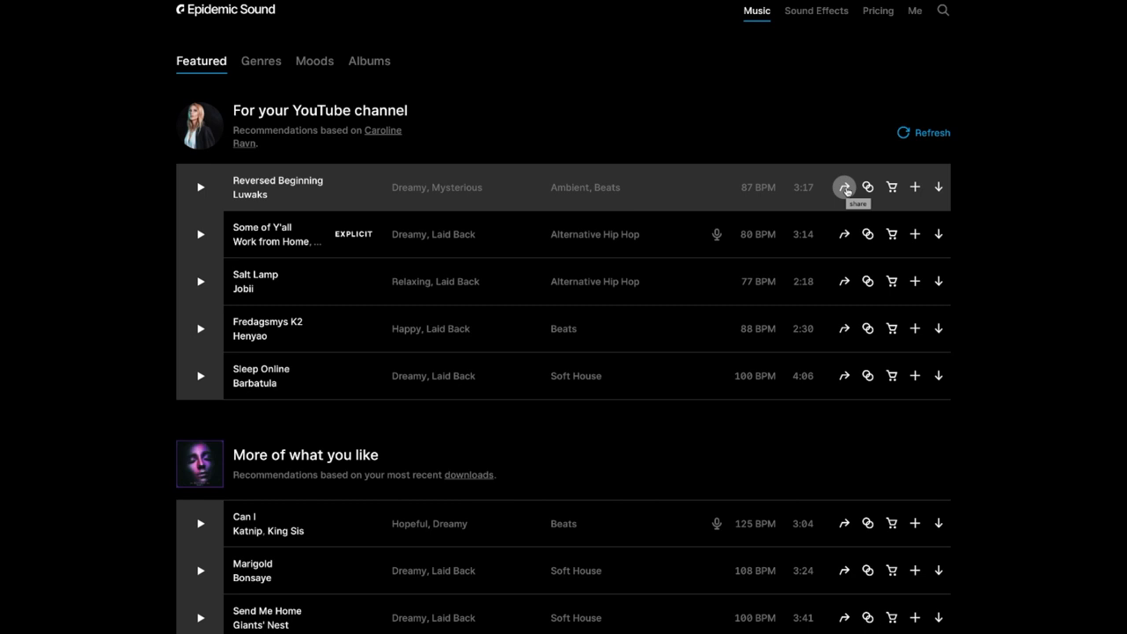
mouse_move(868, 187)
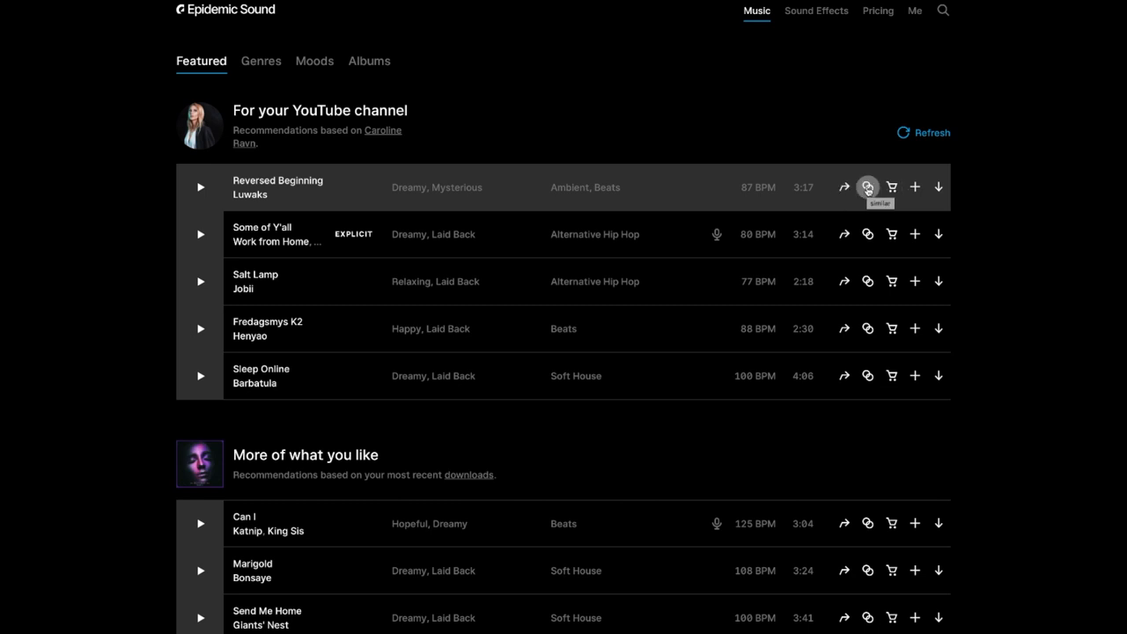
mouse_move(891, 186)
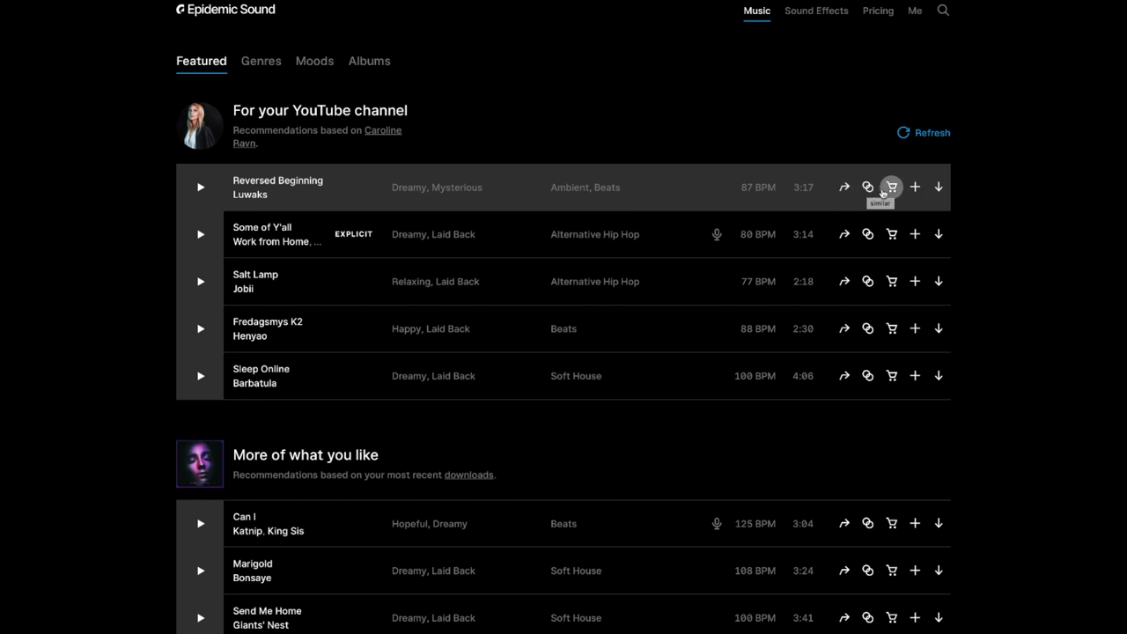
mouse_move(915, 187)
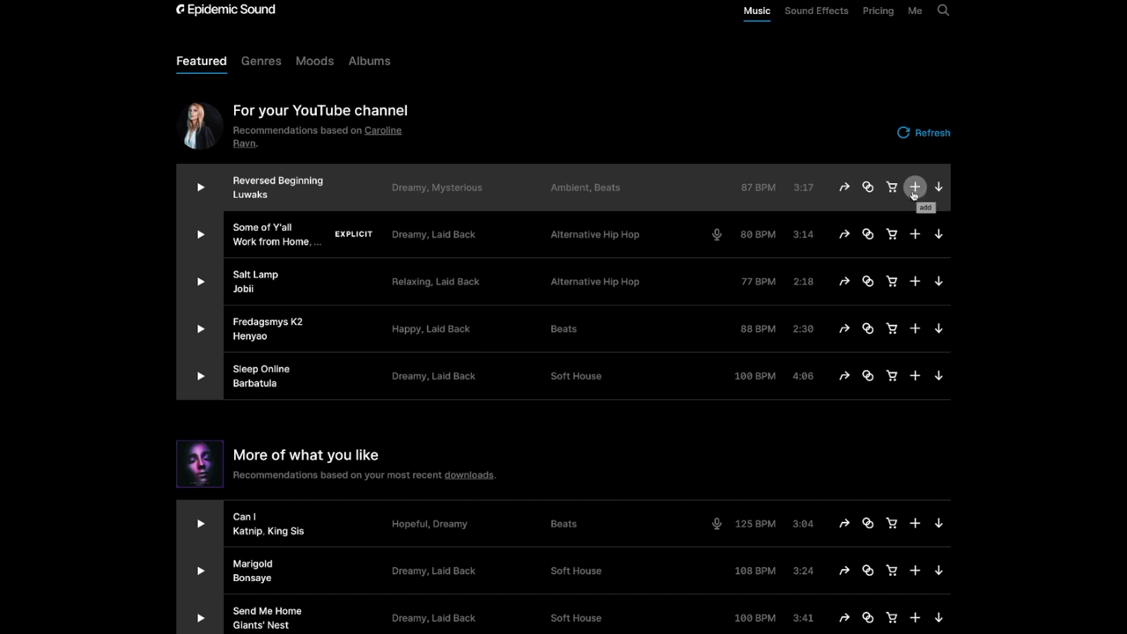
mouse_move(938, 186)
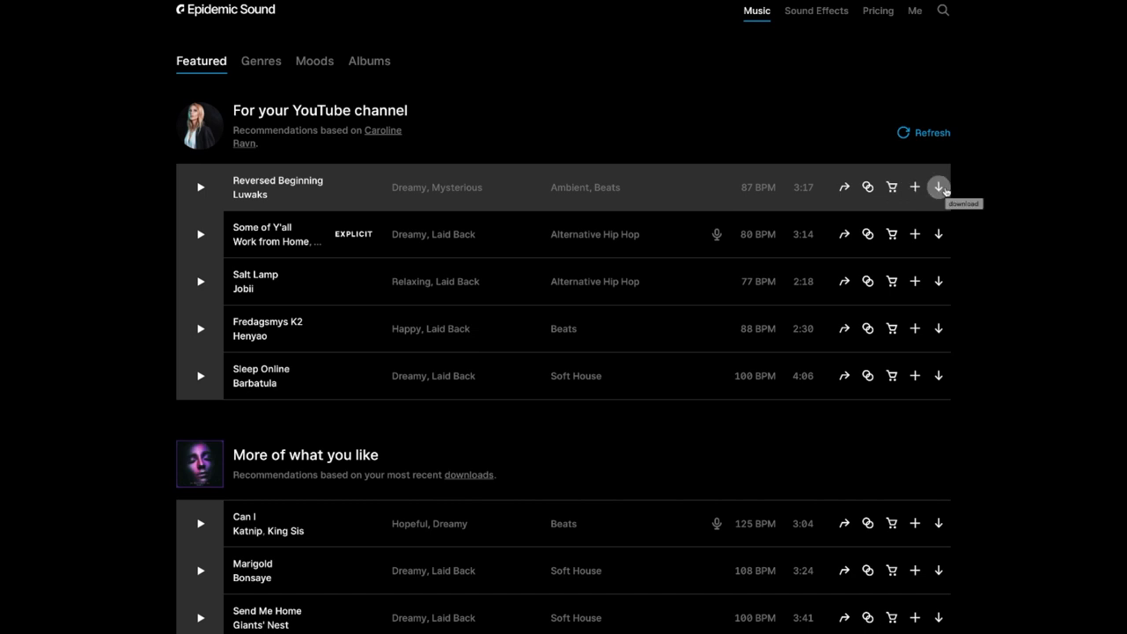
mouse_move(718, 234)
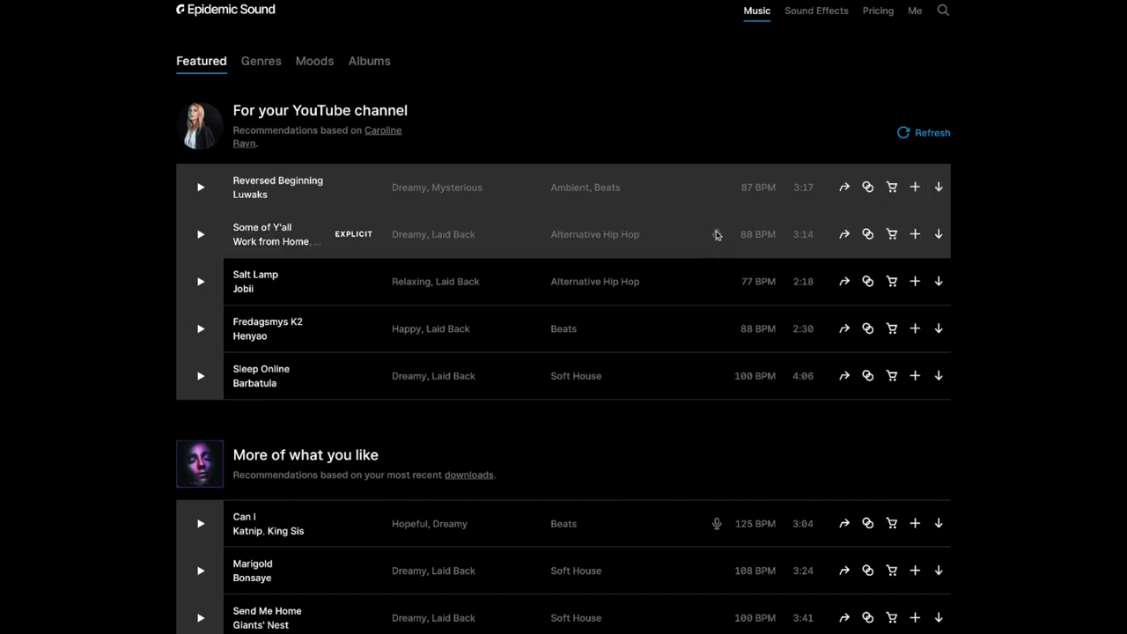
mouse_move(718, 234)
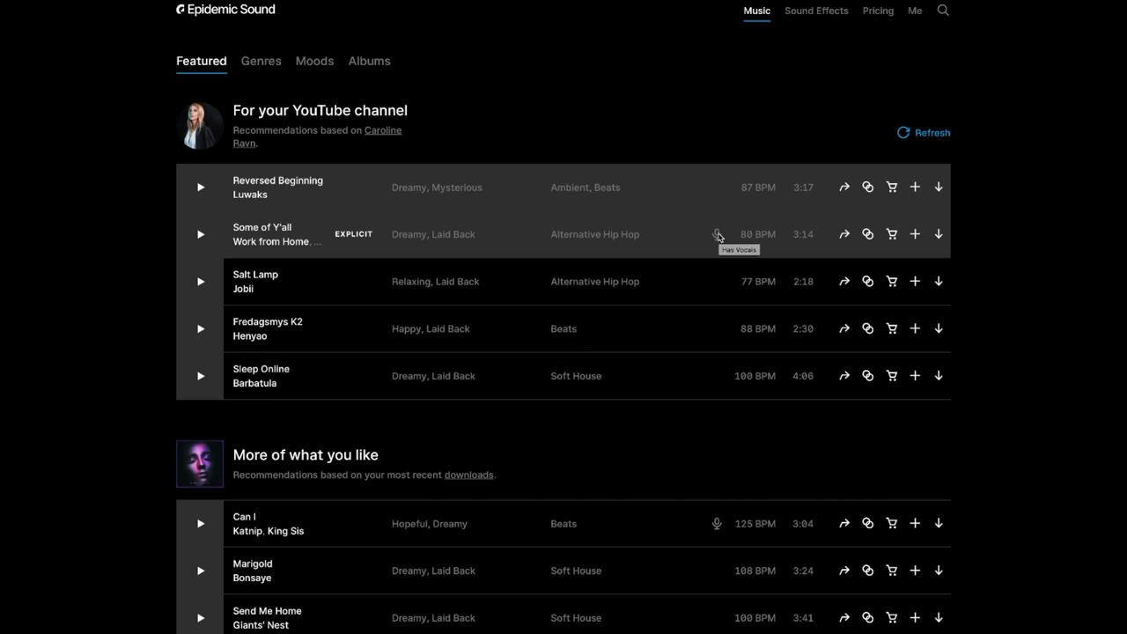
mouse_move(360, 233)
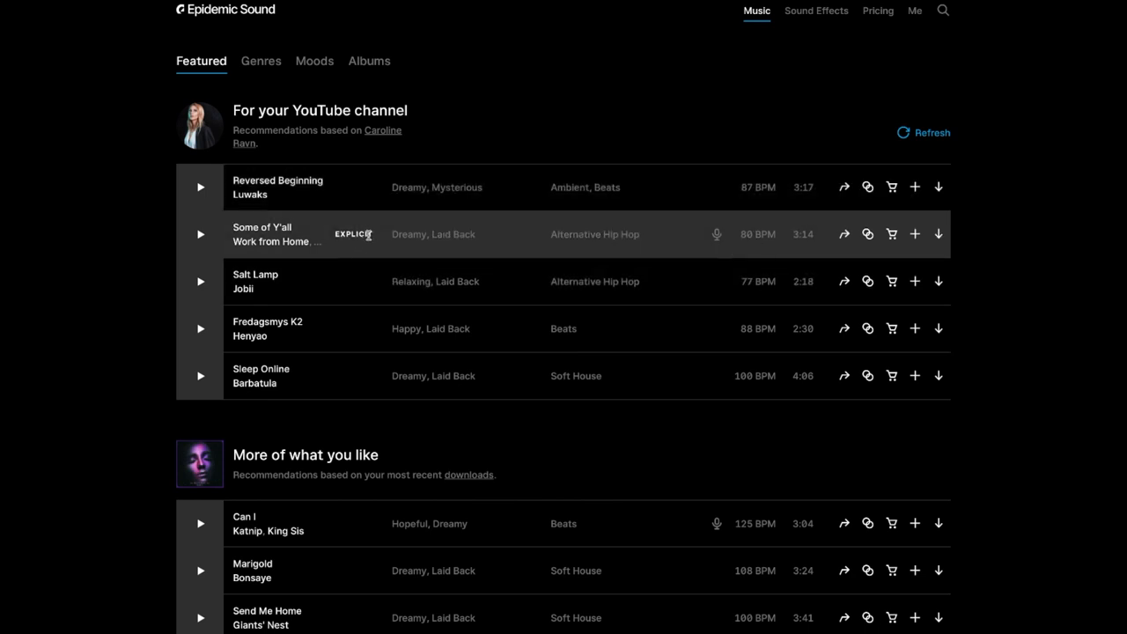
mouse_move(746, 291)
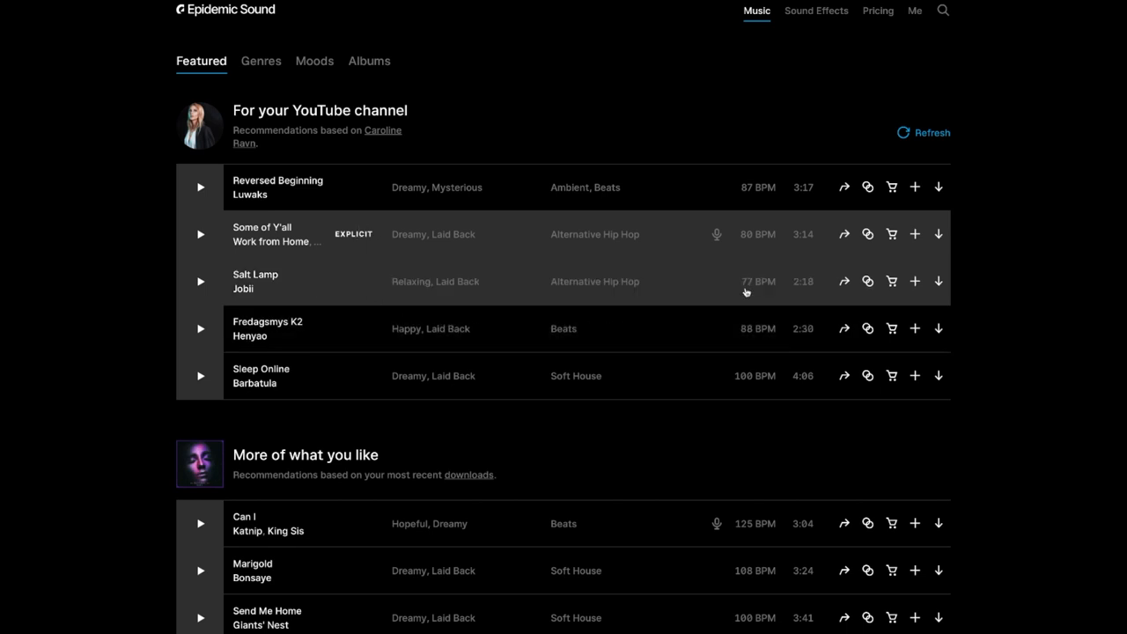
Open the Beats genre from Genres and filter its tracks by mood
scroll("down", 3)
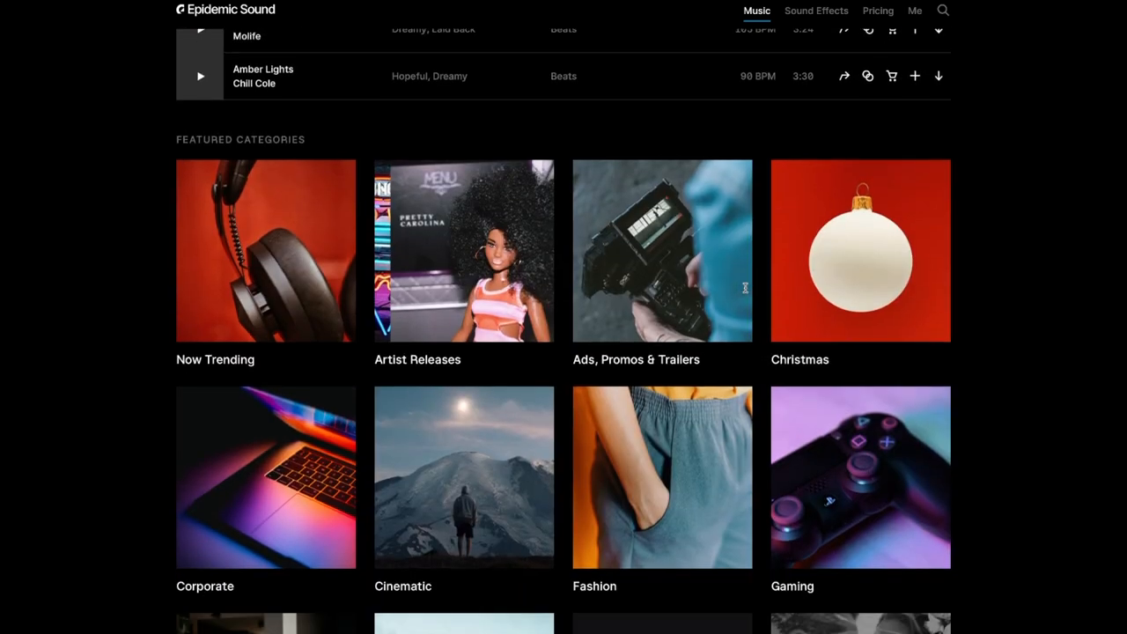
scroll("down", 3)
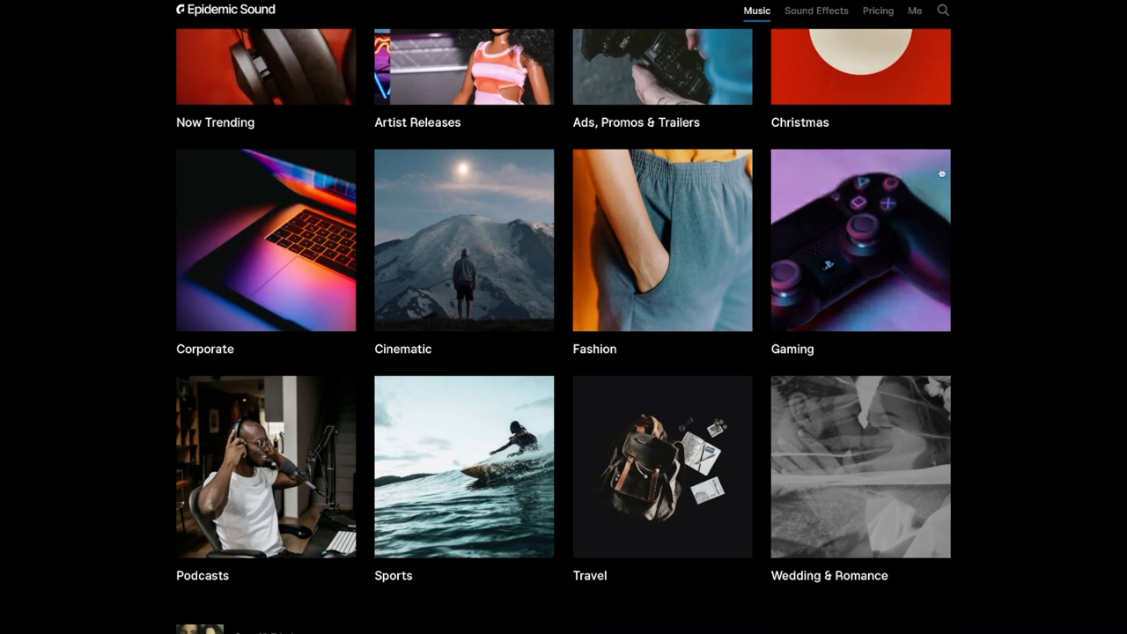
scroll("down", 3)
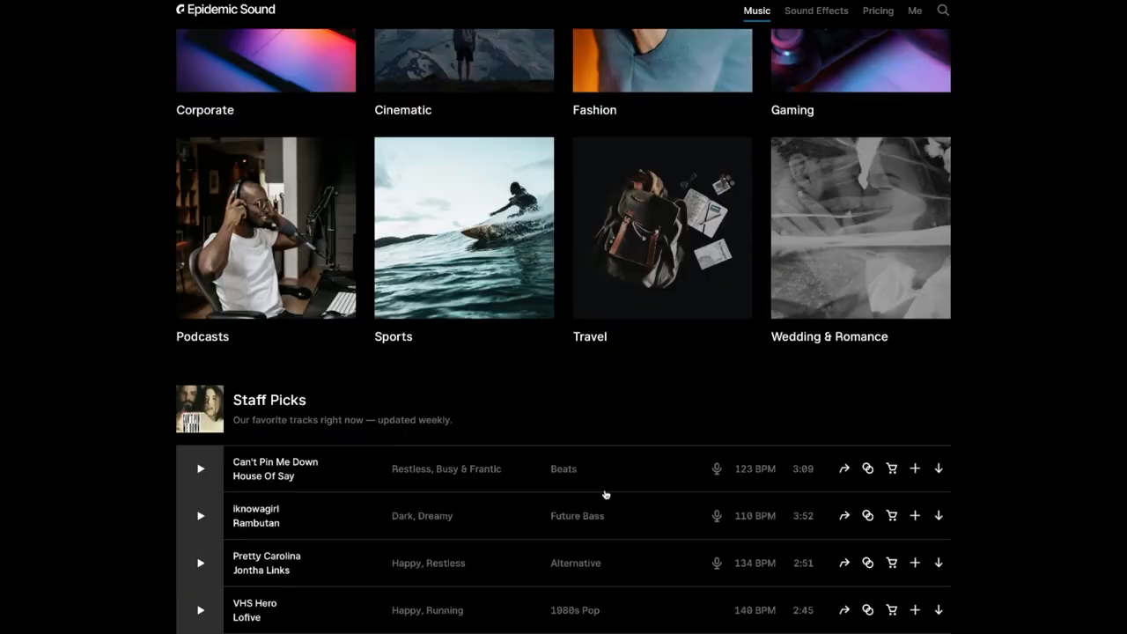
scroll("up", 3)
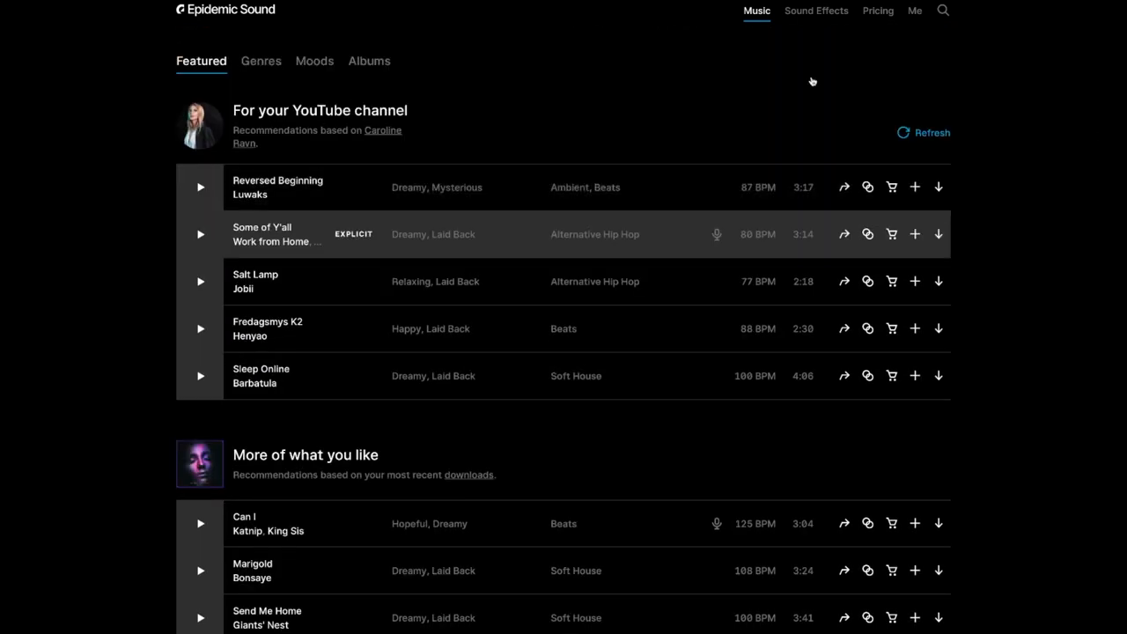
mouse_move(276, 81)
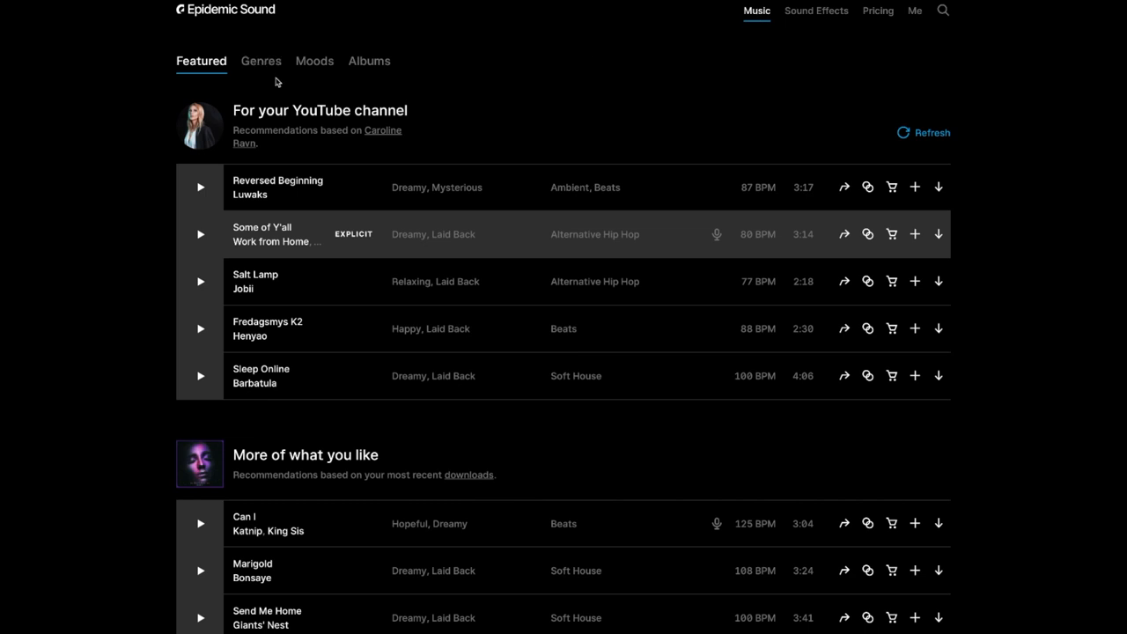
left_click(261, 61)
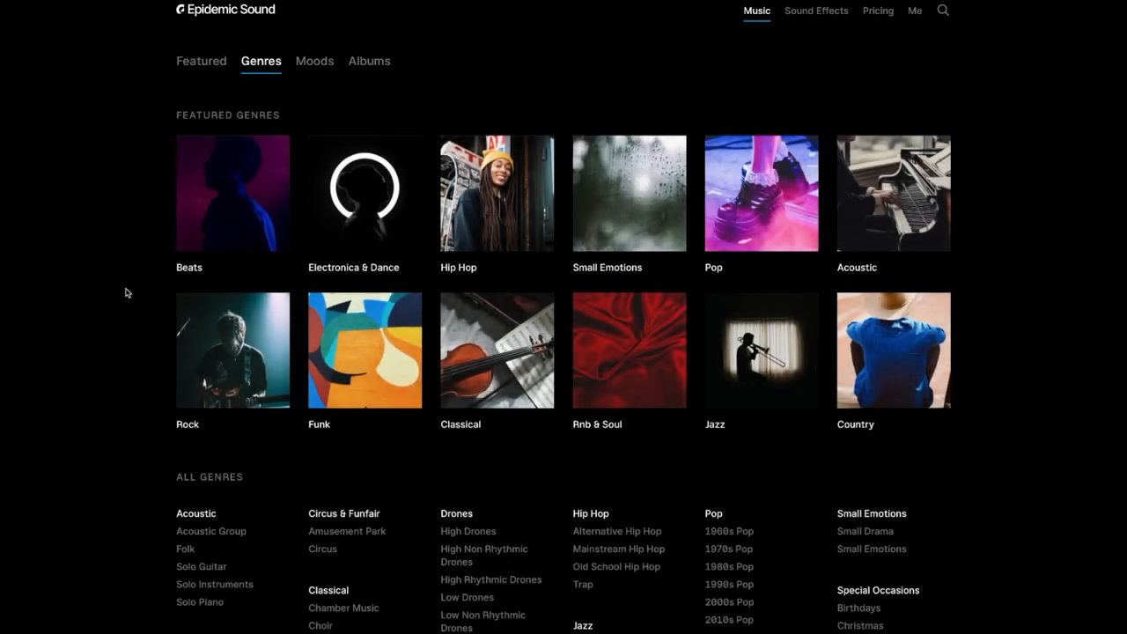
left_click(233, 193)
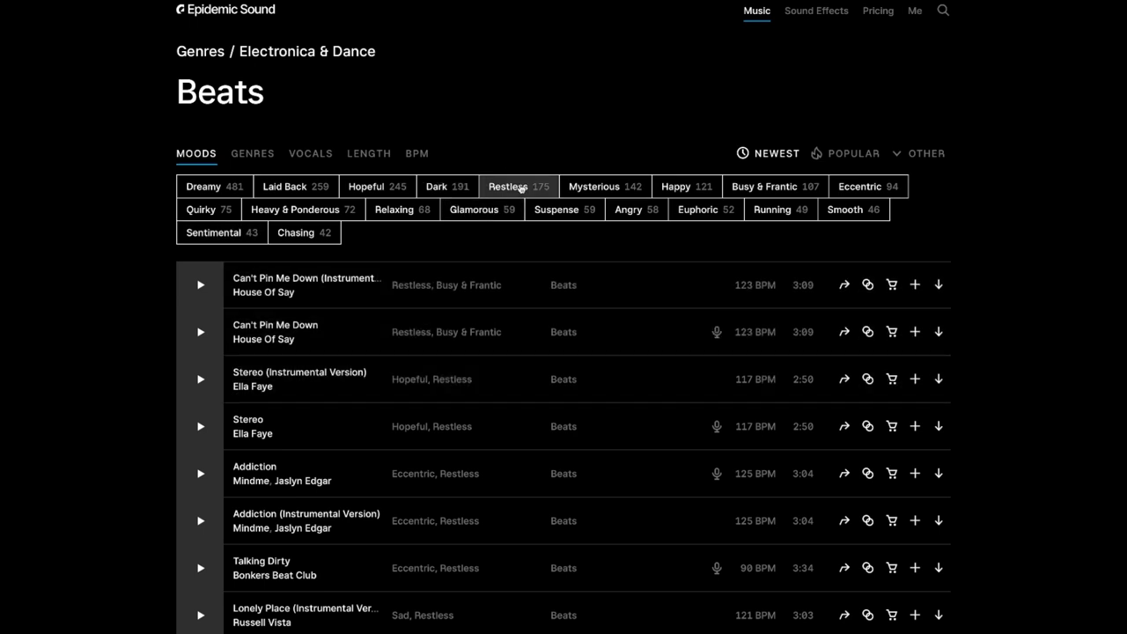
left_click(628, 209)
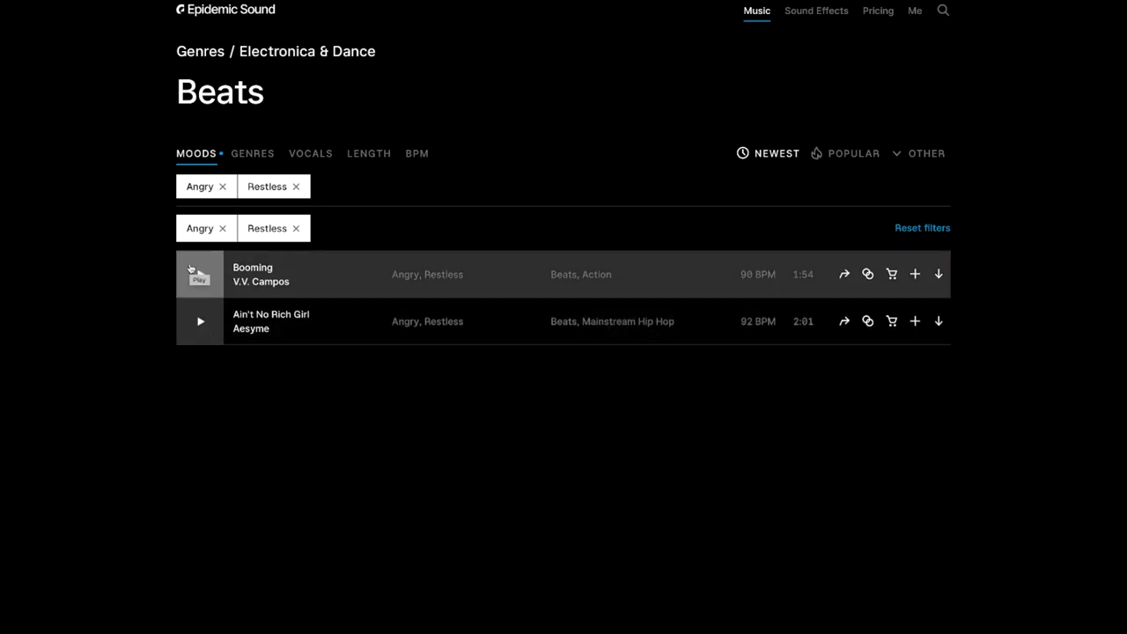
Preview Booming partway, then clear the mood filters and show the length filter
left_click(199, 273)
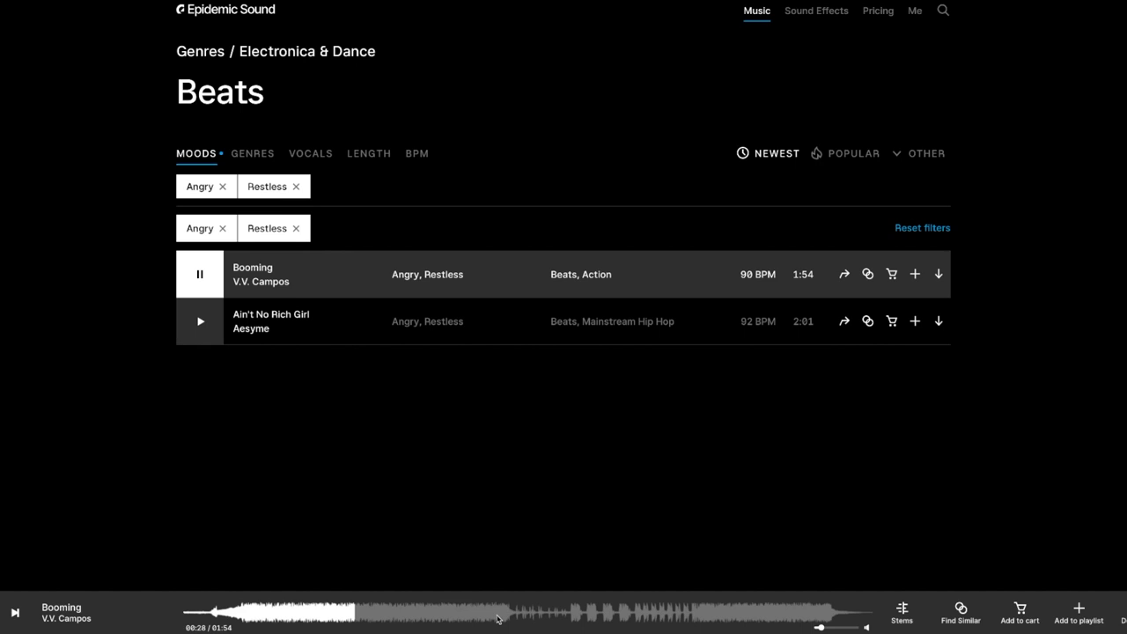
left_click(560, 614)
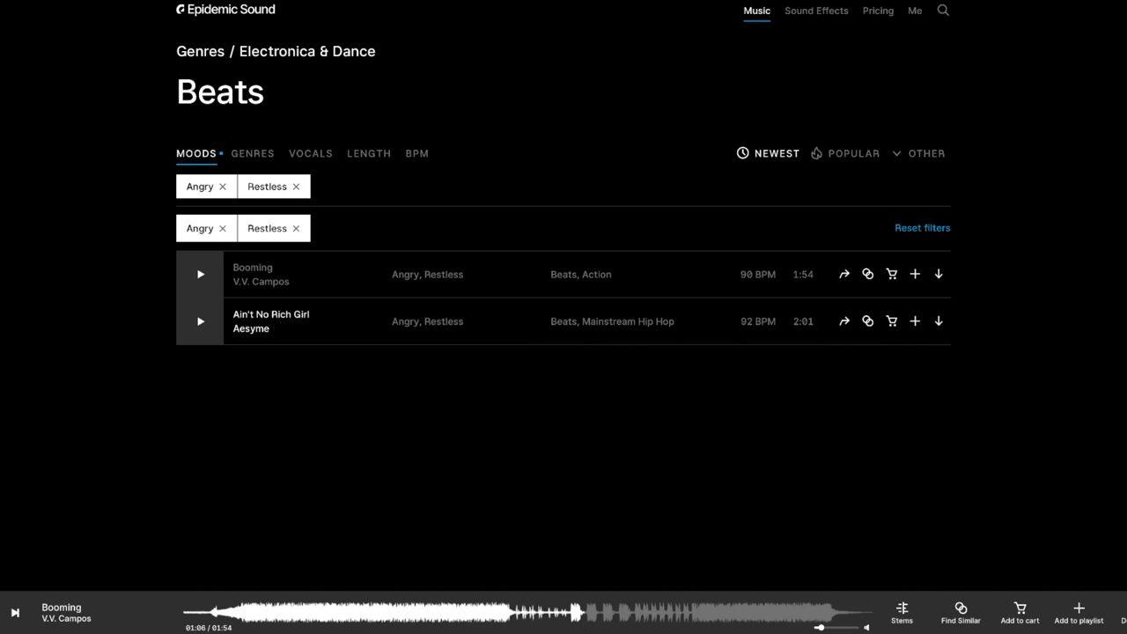
left_click(223, 185)
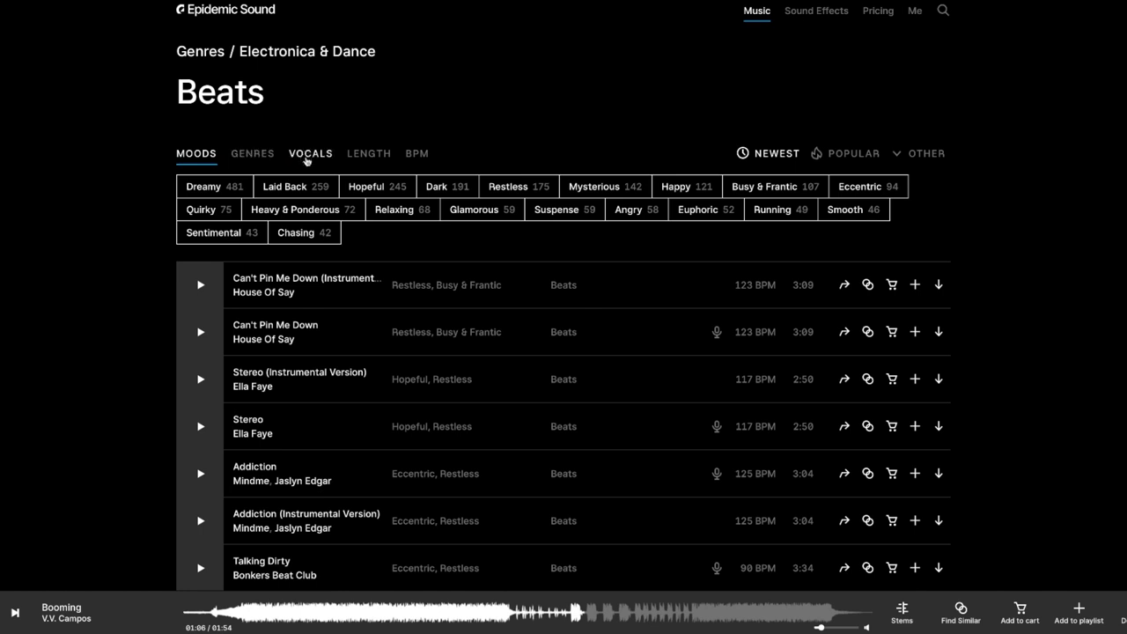
left_click(369, 153)
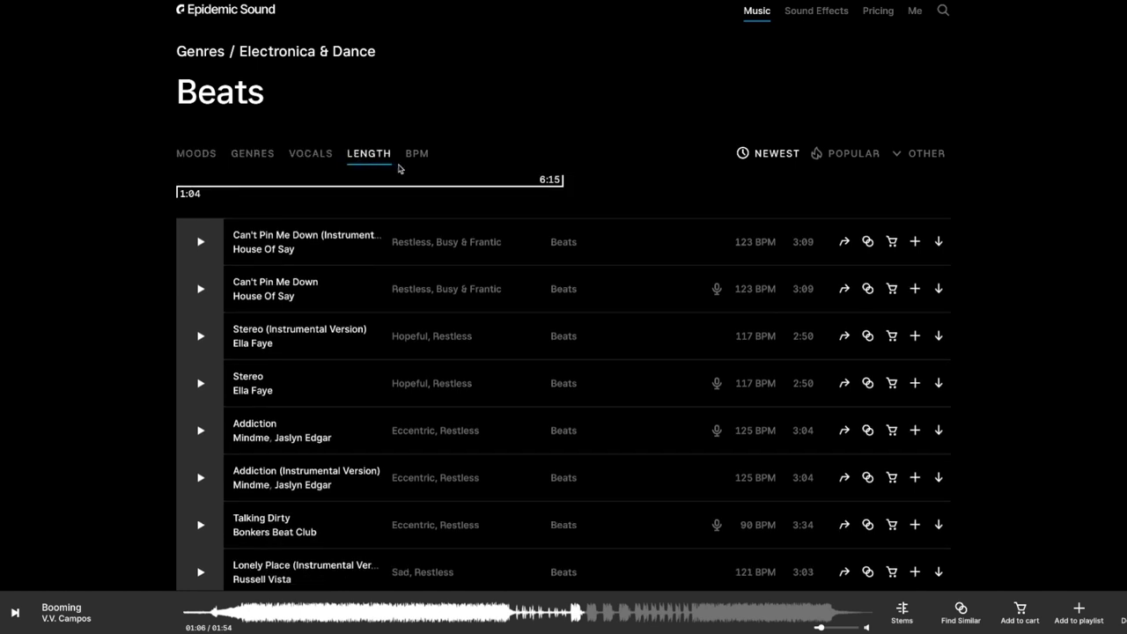
Download Stereo (Instrumental Version) as an mp3 full mix
left_click(416, 153)
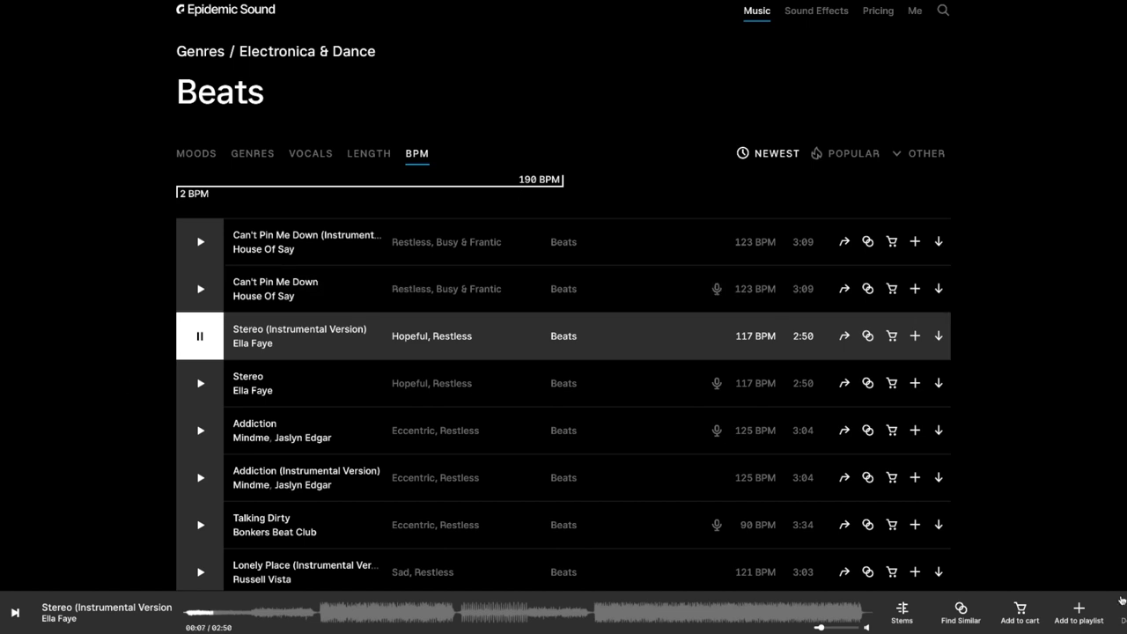
left_click(937, 335)
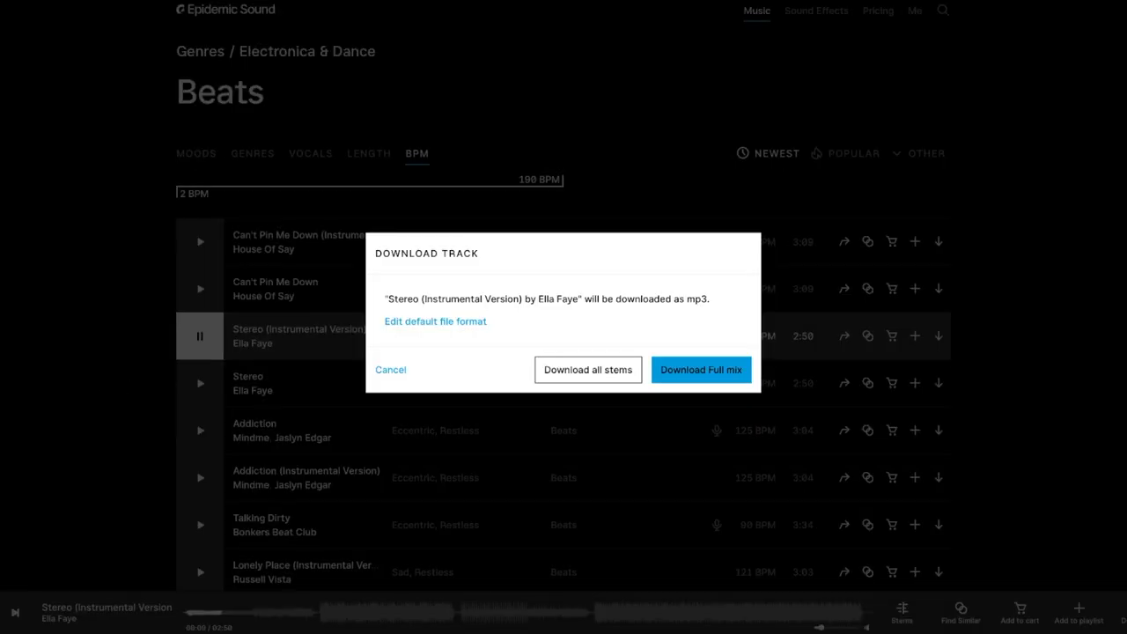
left_click(701, 369)
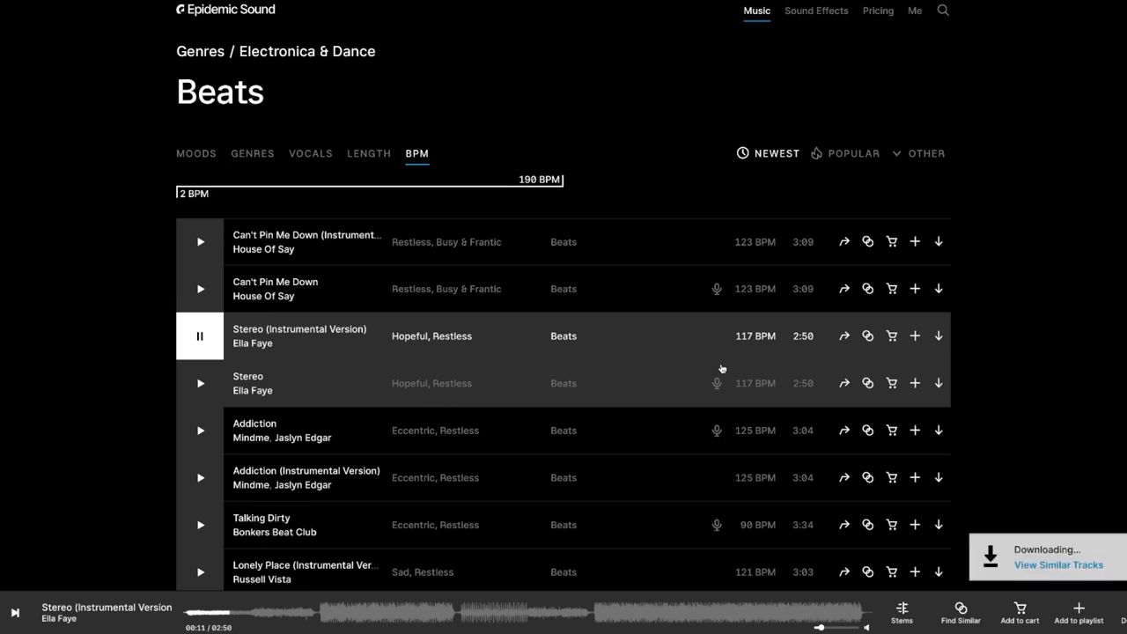
Browse the Cartoon category in Sound Effects
left_click(816, 11)
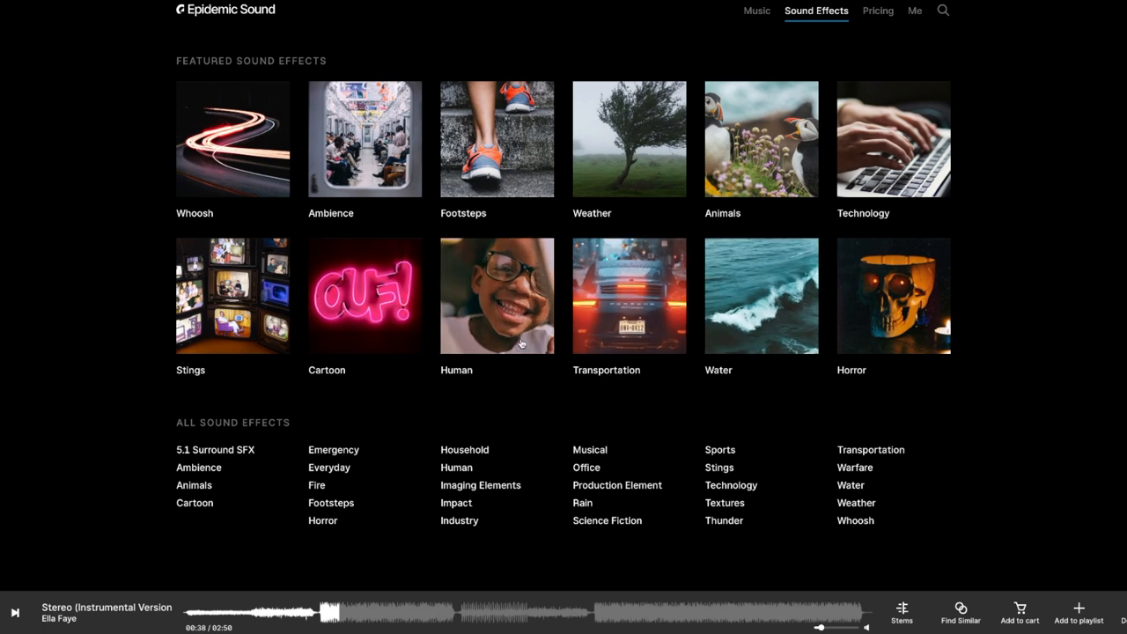
left_click(365, 296)
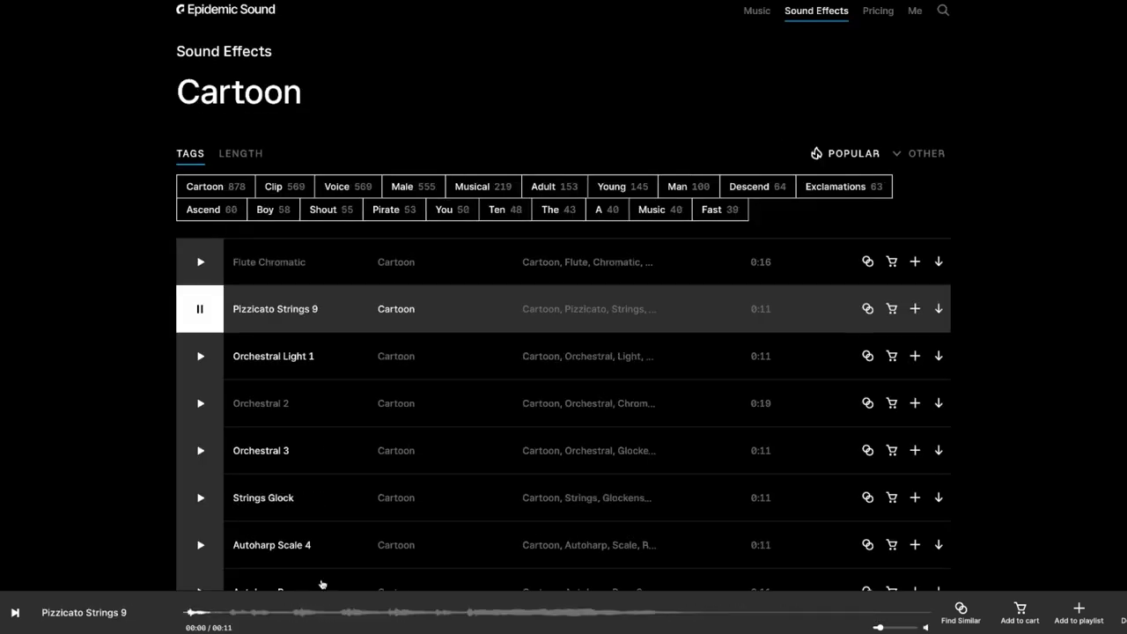
scroll("down", 3)
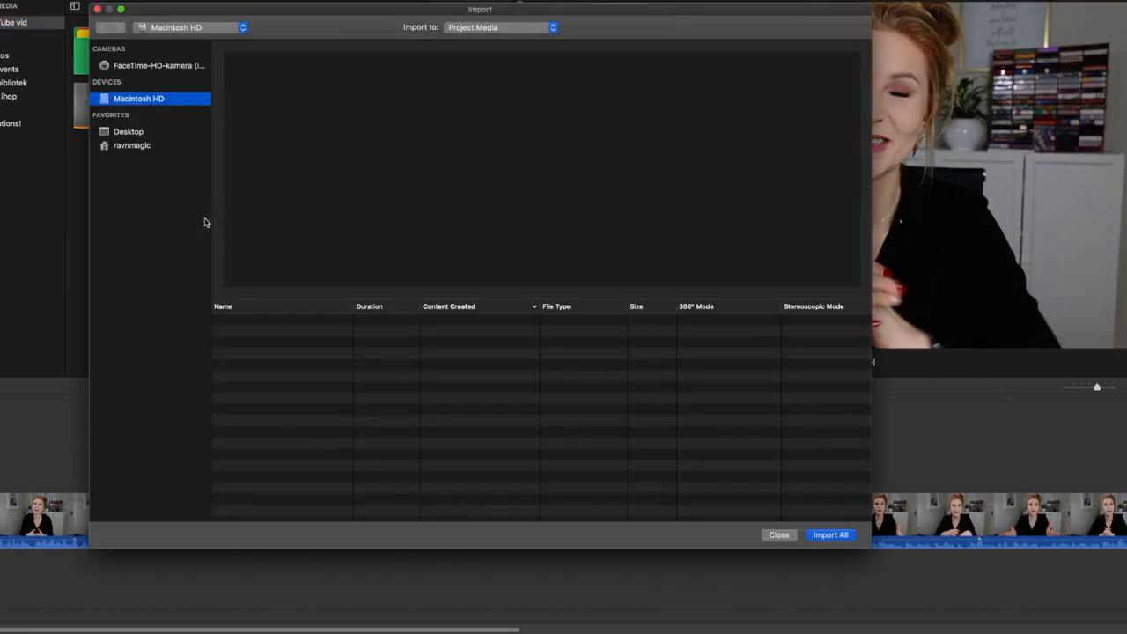
Place Stereo (Instrumental Version) beneath the video clip and play the project from the start
left_click(139, 98)
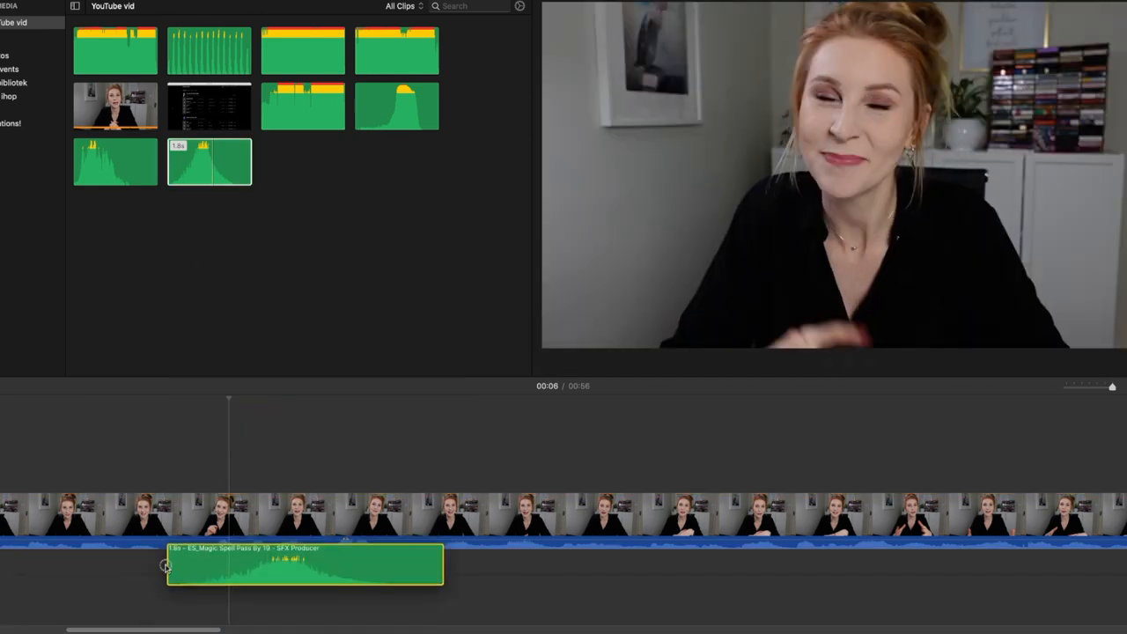
left_click_drag(304, 568, 209, 577)
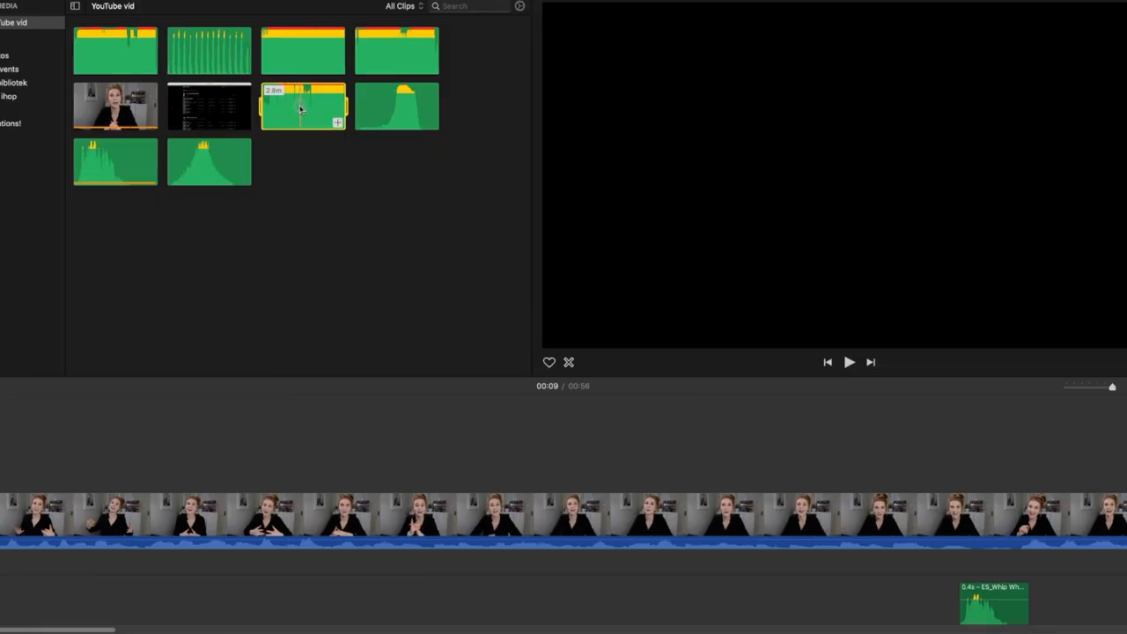
left_click(303, 106)
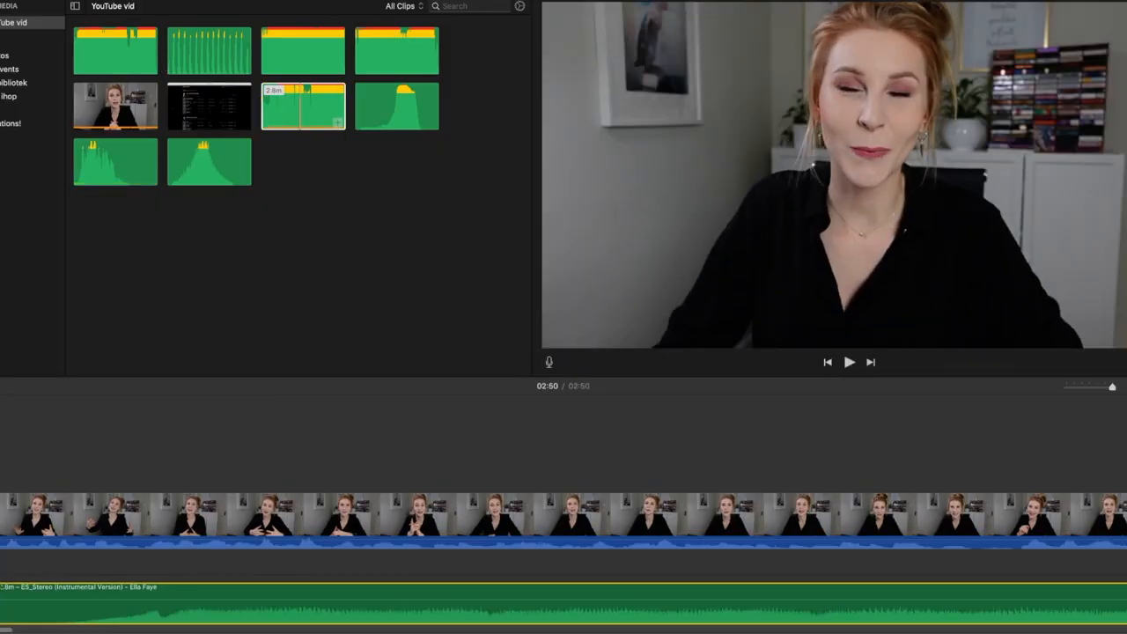
left_click(848, 362)
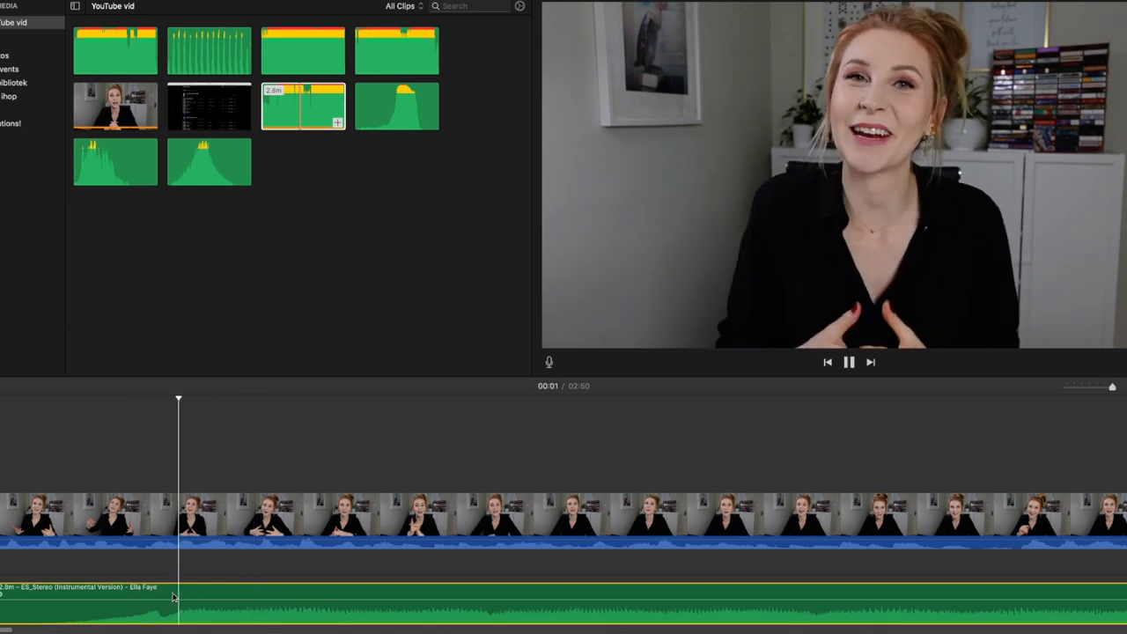